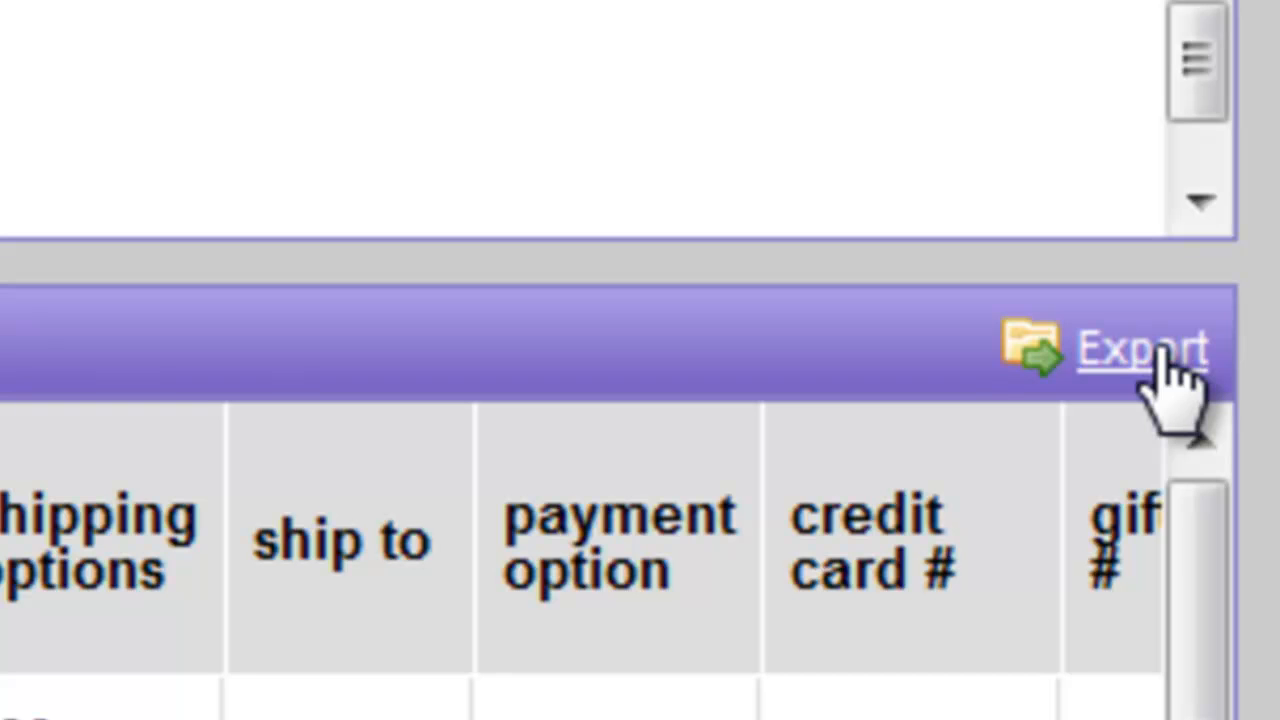
- Bring up the test plan's export options with 2-way interactions in Excel format
click(1136, 348)
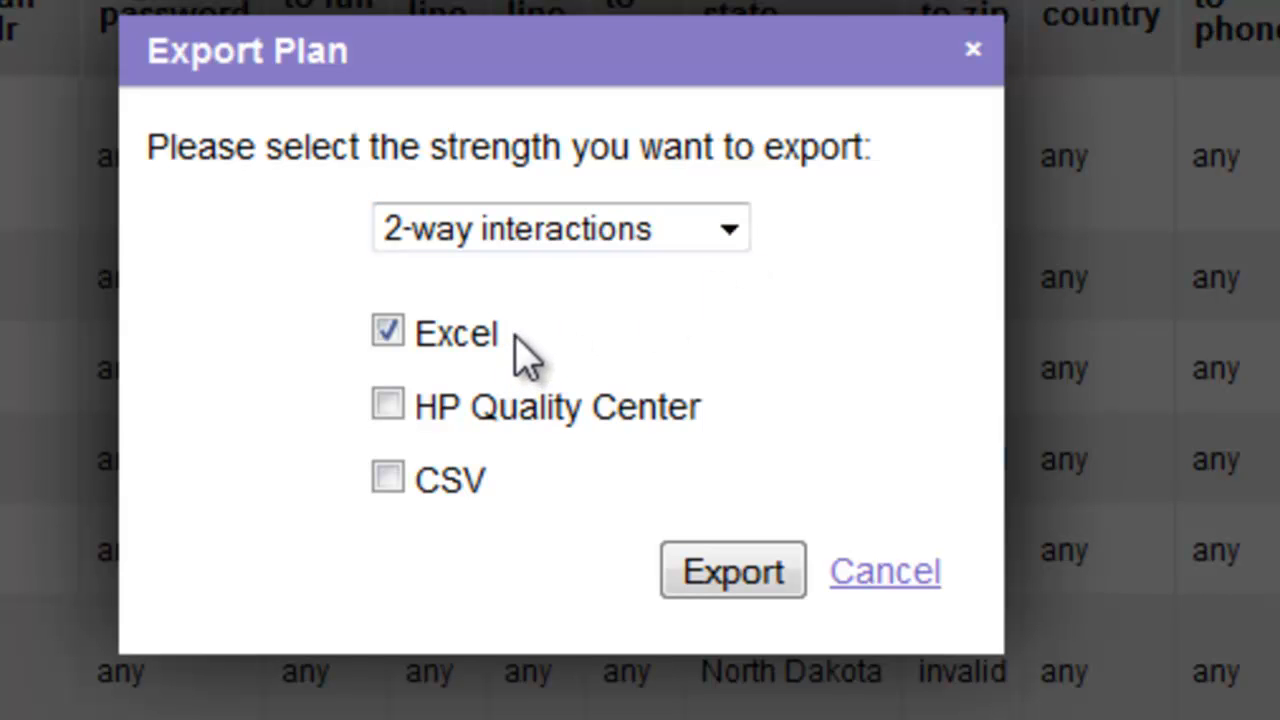
mouse_move(736, 440)
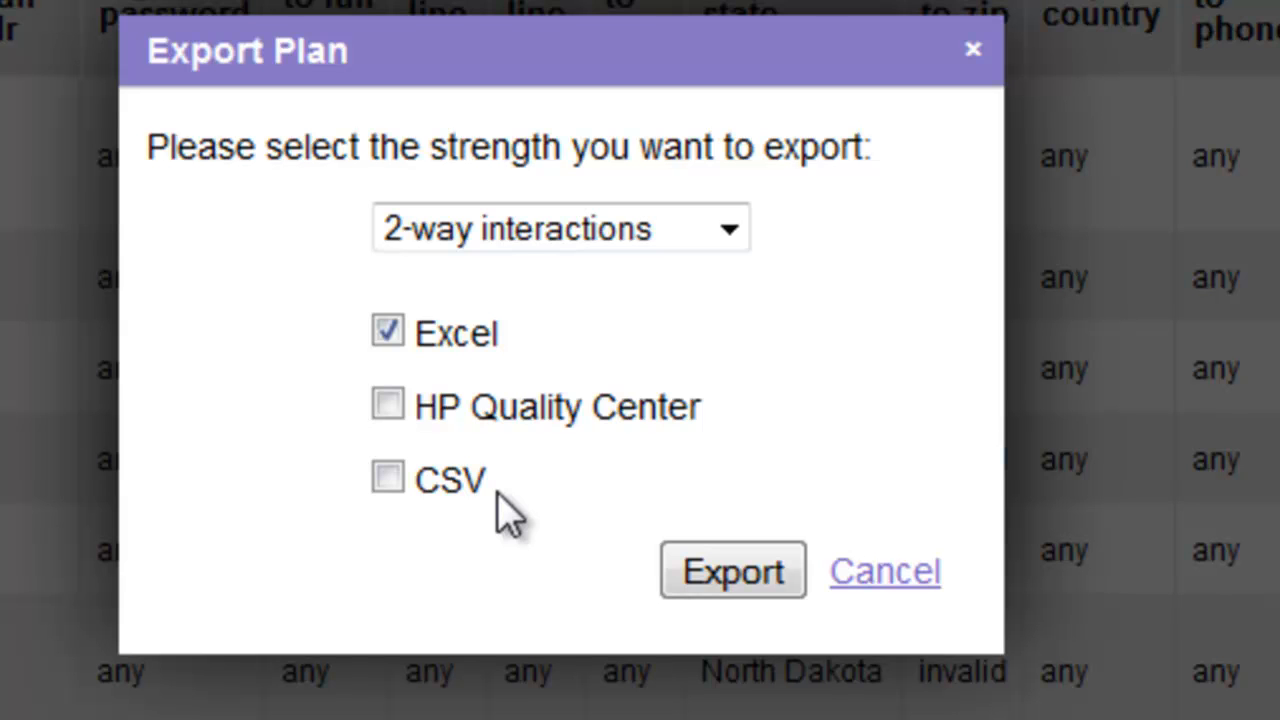
mouse_move(516, 490)
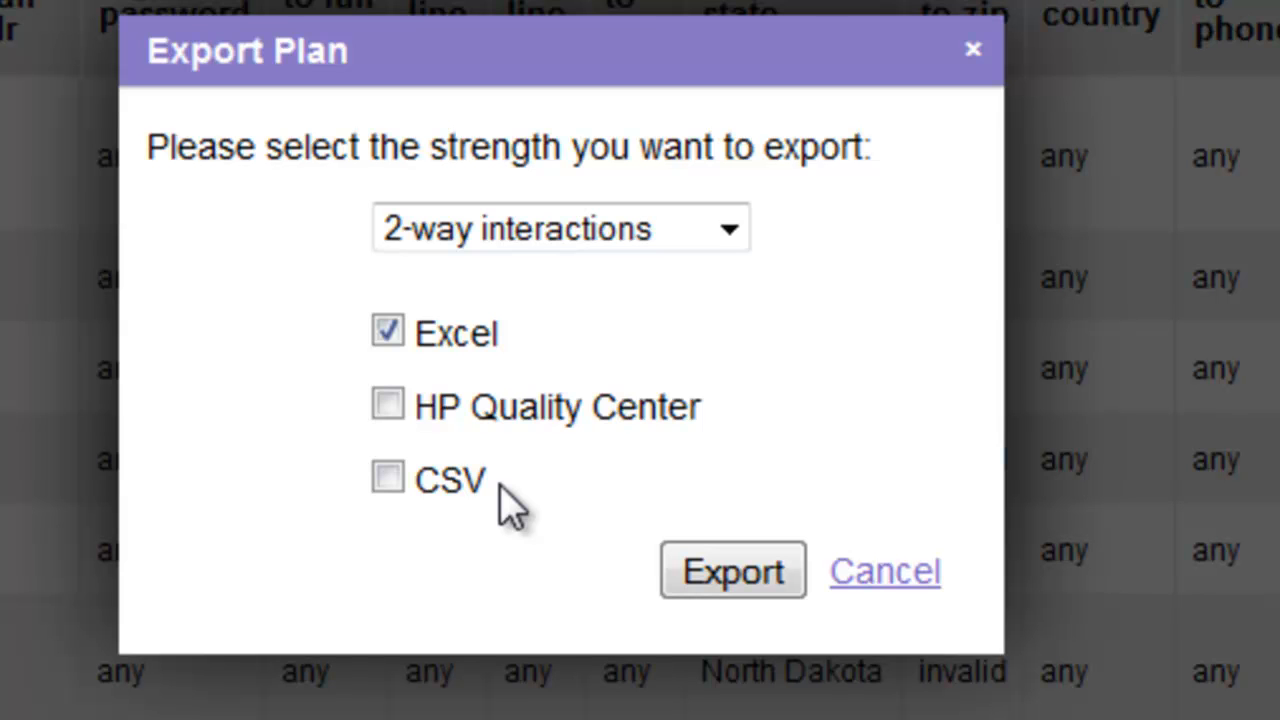
- Export the 2-way plan, open the download in Excel and accept the file format warning
click(710, 556)
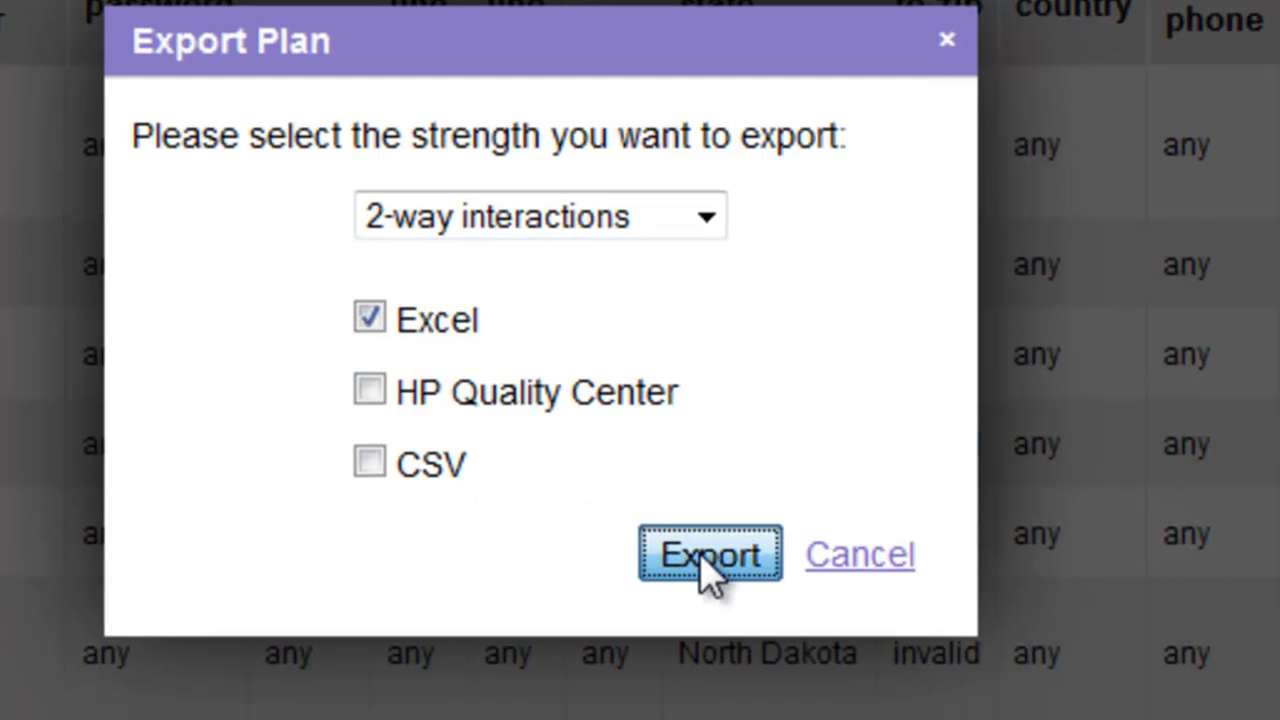
click(712, 554)
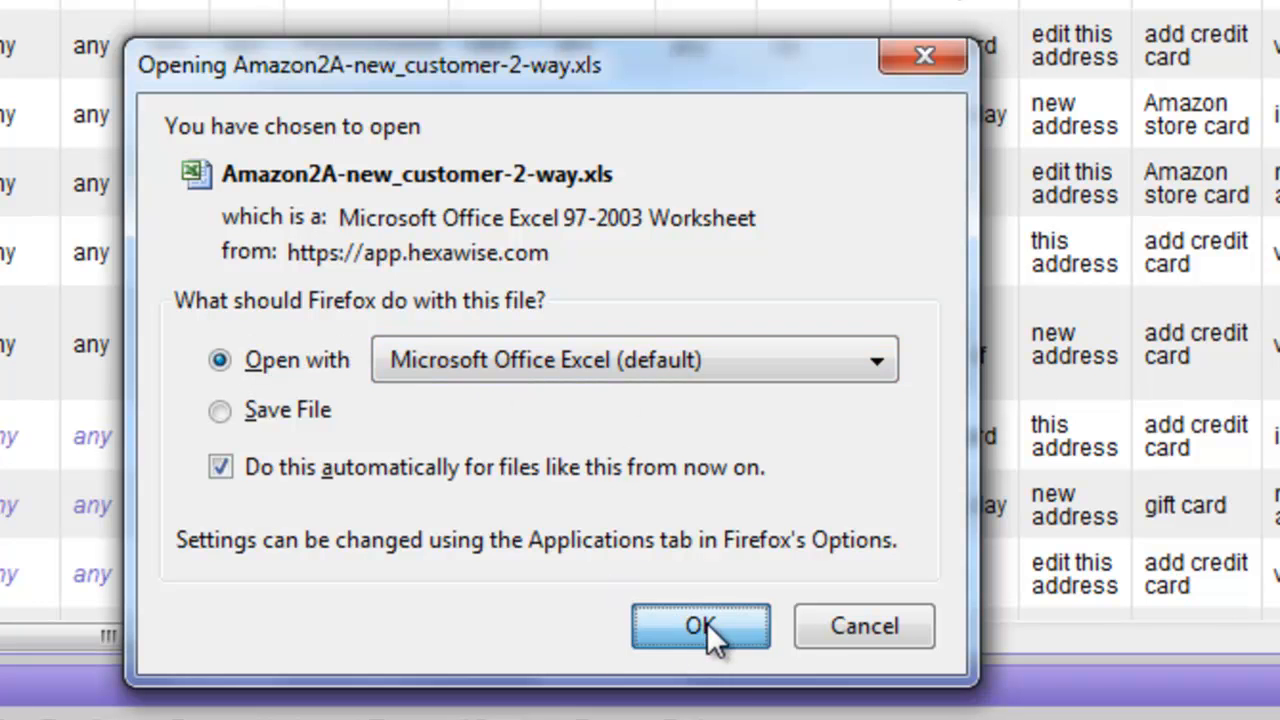
click(696, 628)
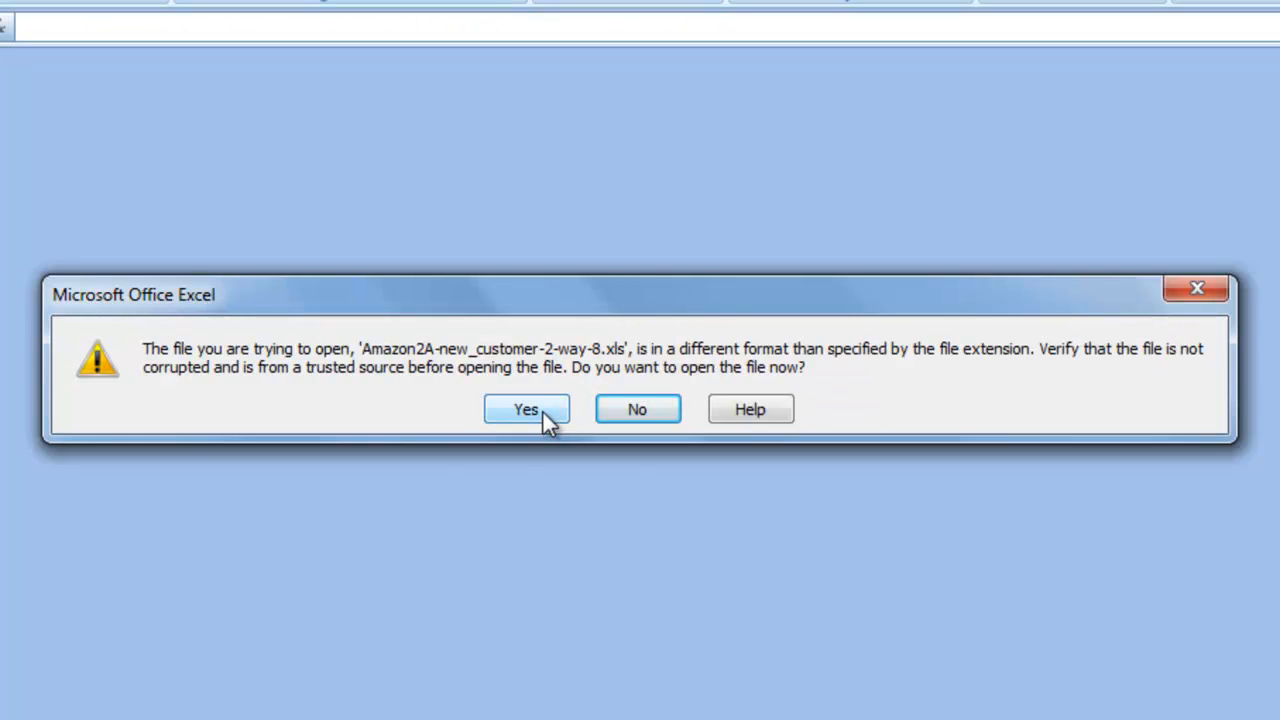
click(526, 408)
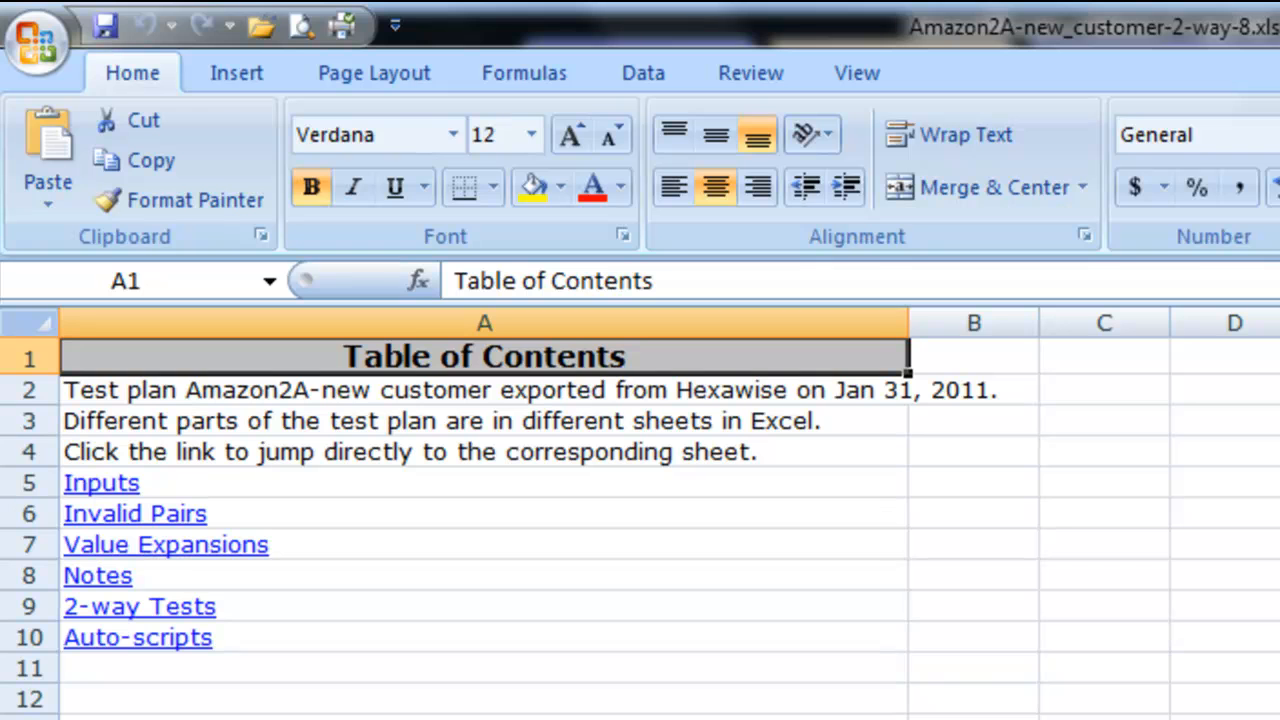
mouse_move(210, 580)
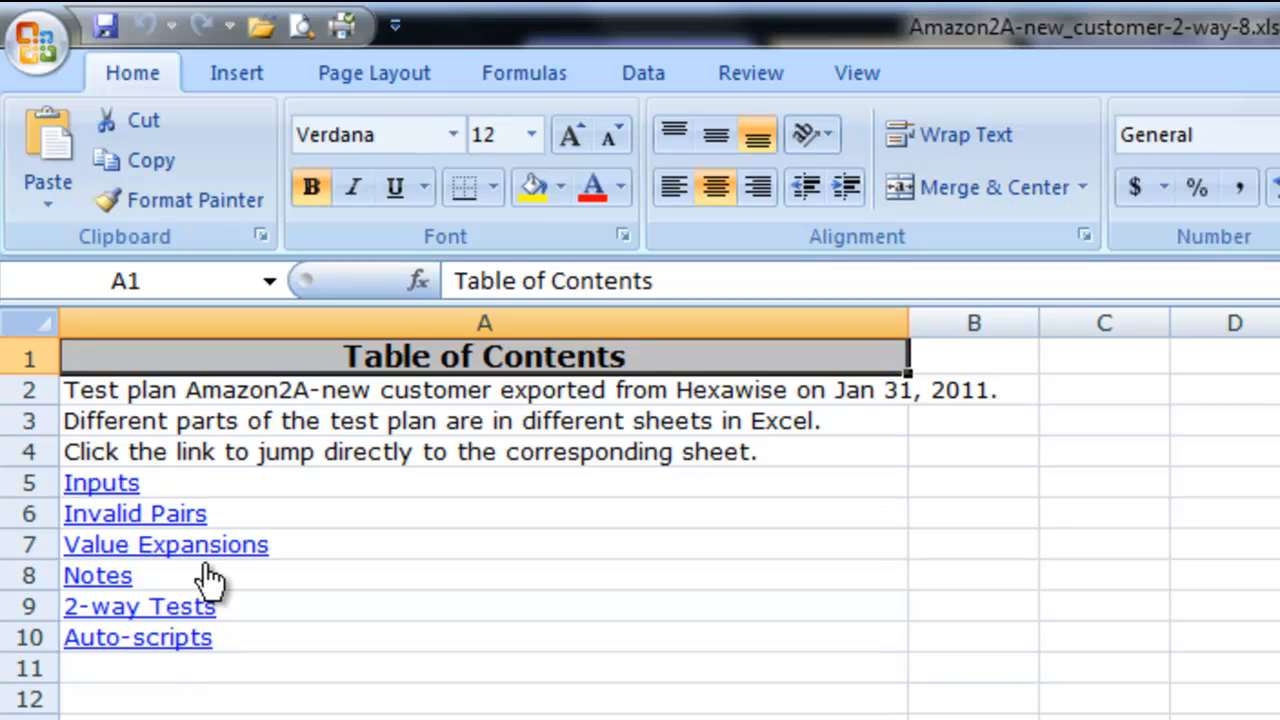
mouse_move(118, 486)
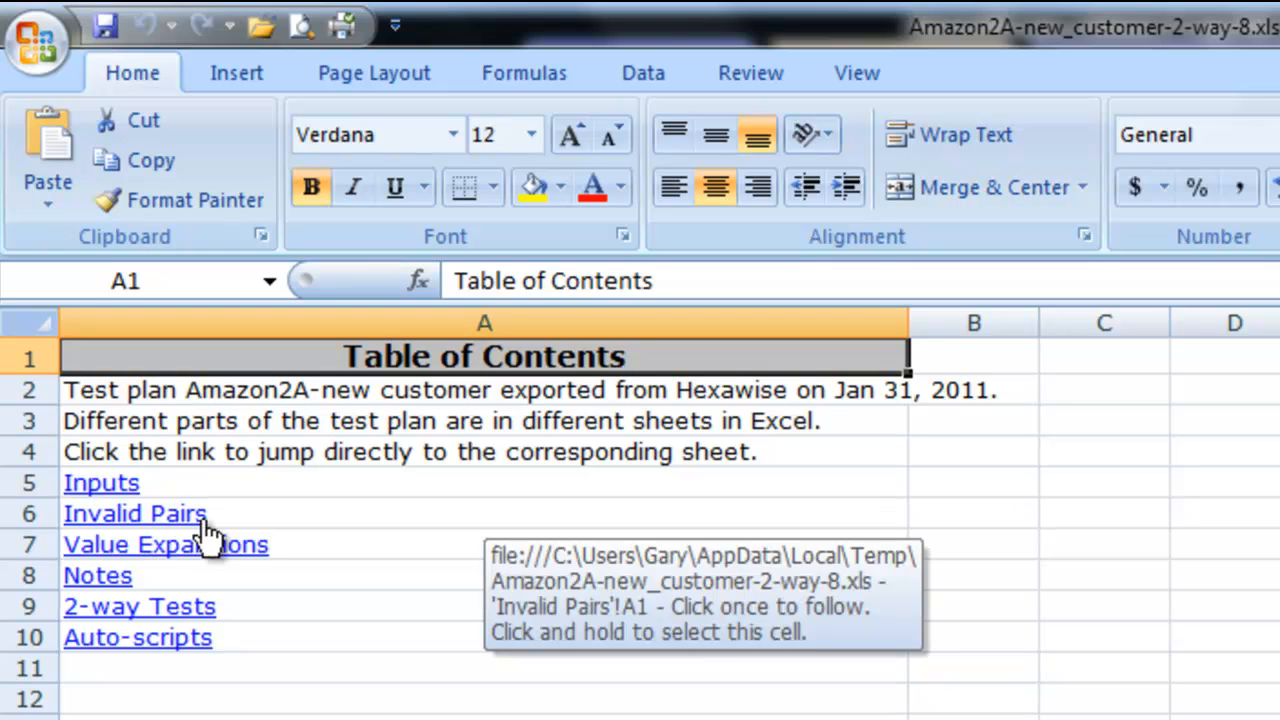
mouse_move(178, 578)
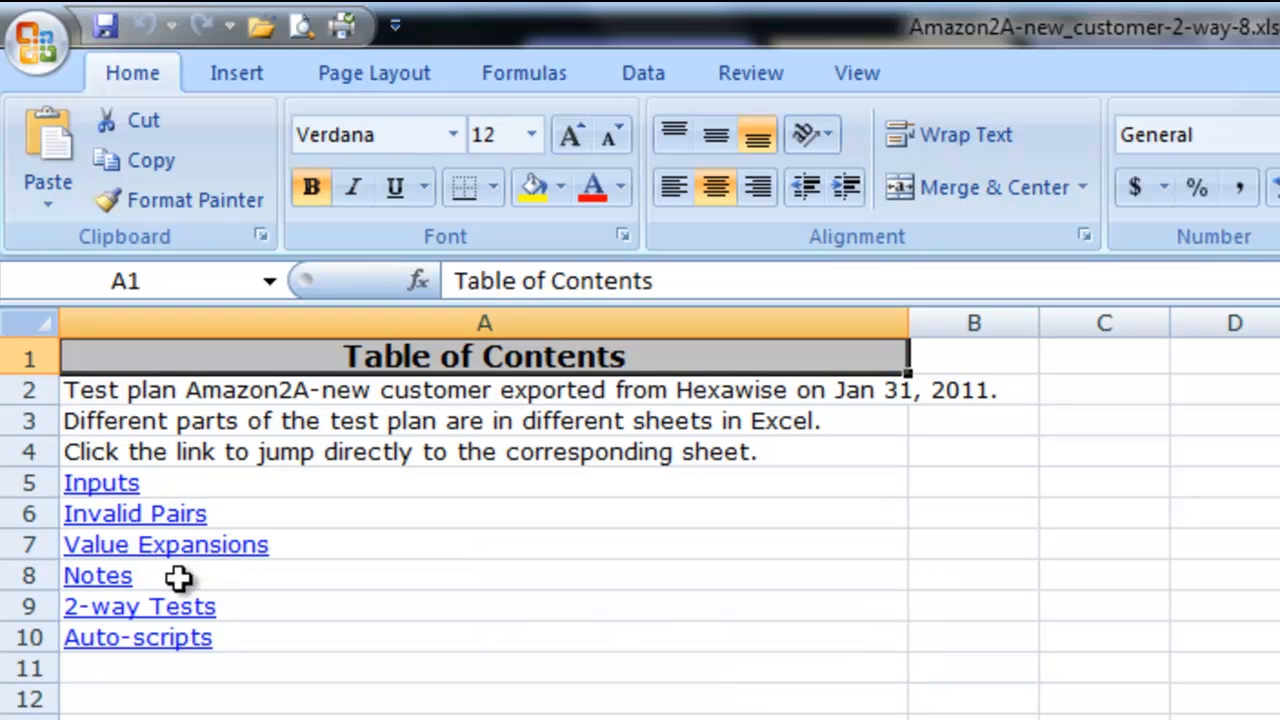
mouse_move(130, 608)
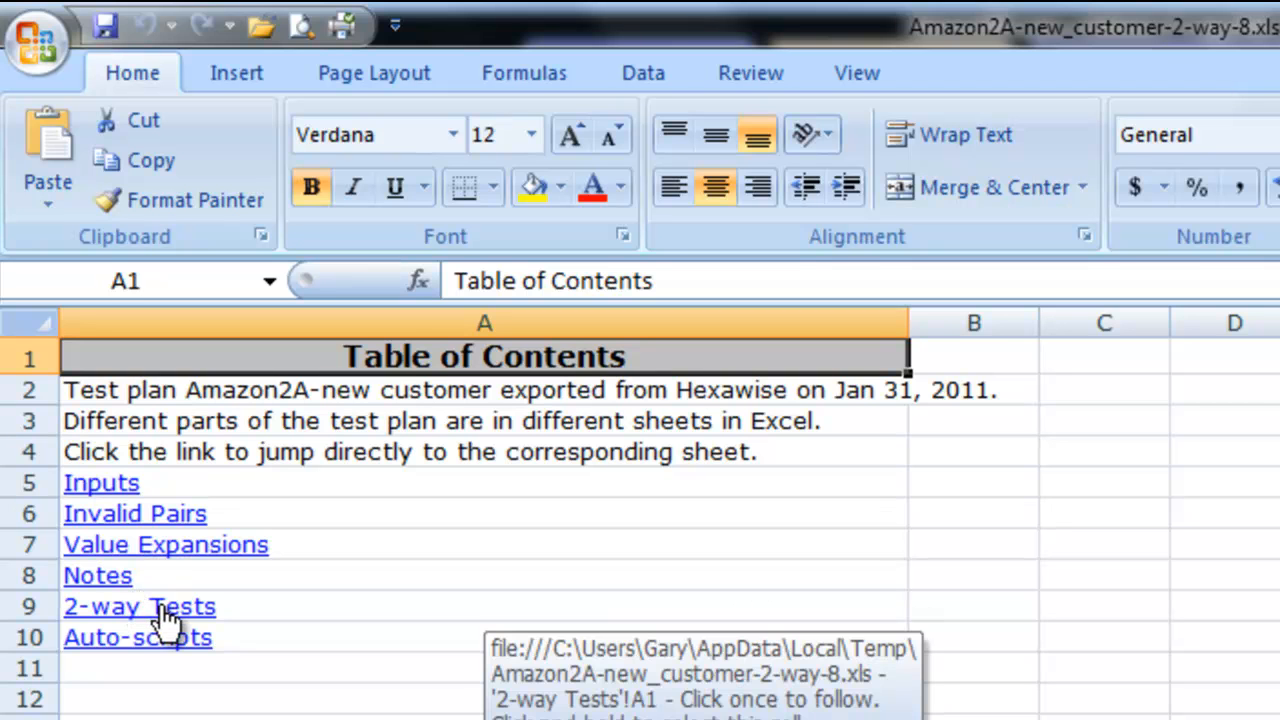
- Go to the 2-way Tests sheet and wrap the text in all its cells
click(138, 606)
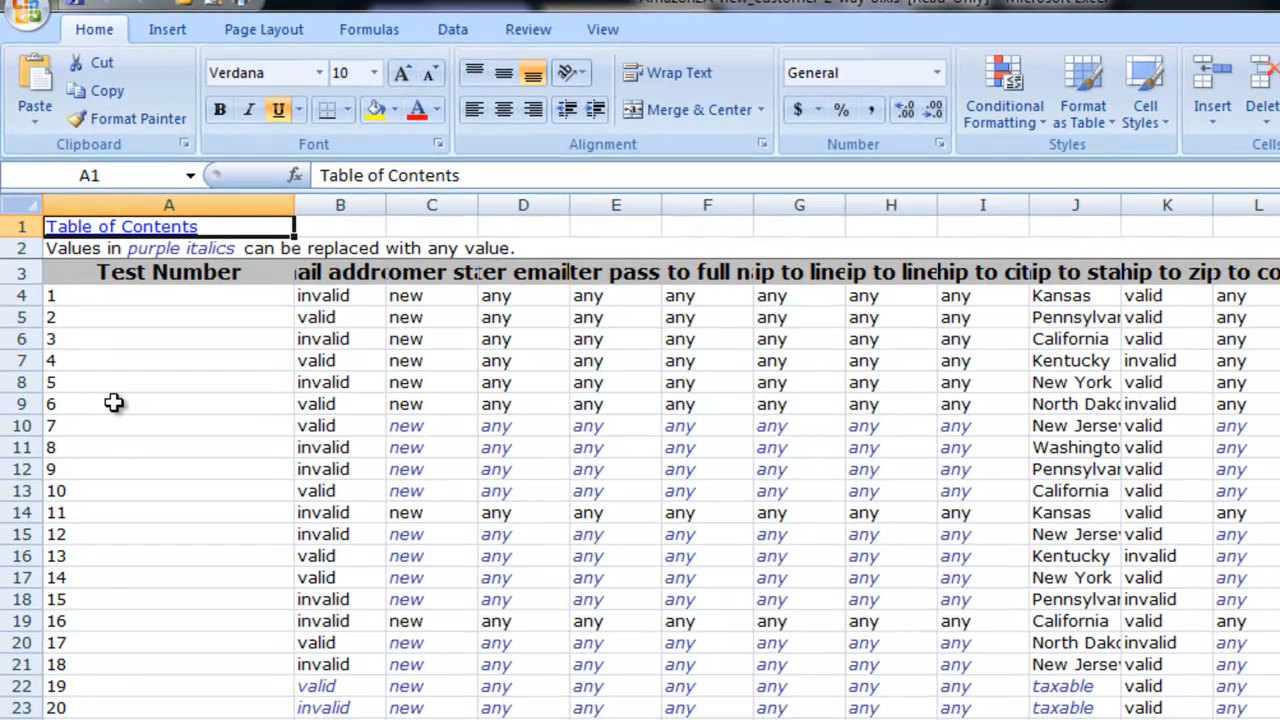
mouse_move(600, 620)
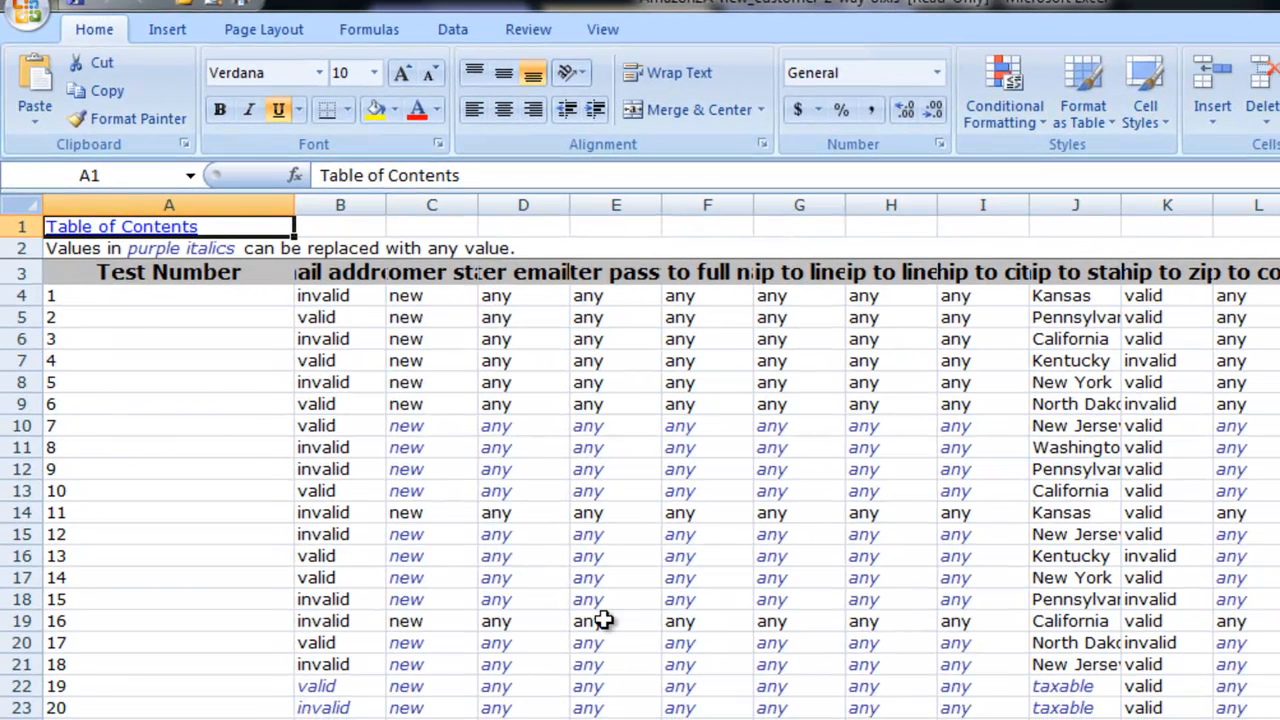
mouse_move(460, 472)
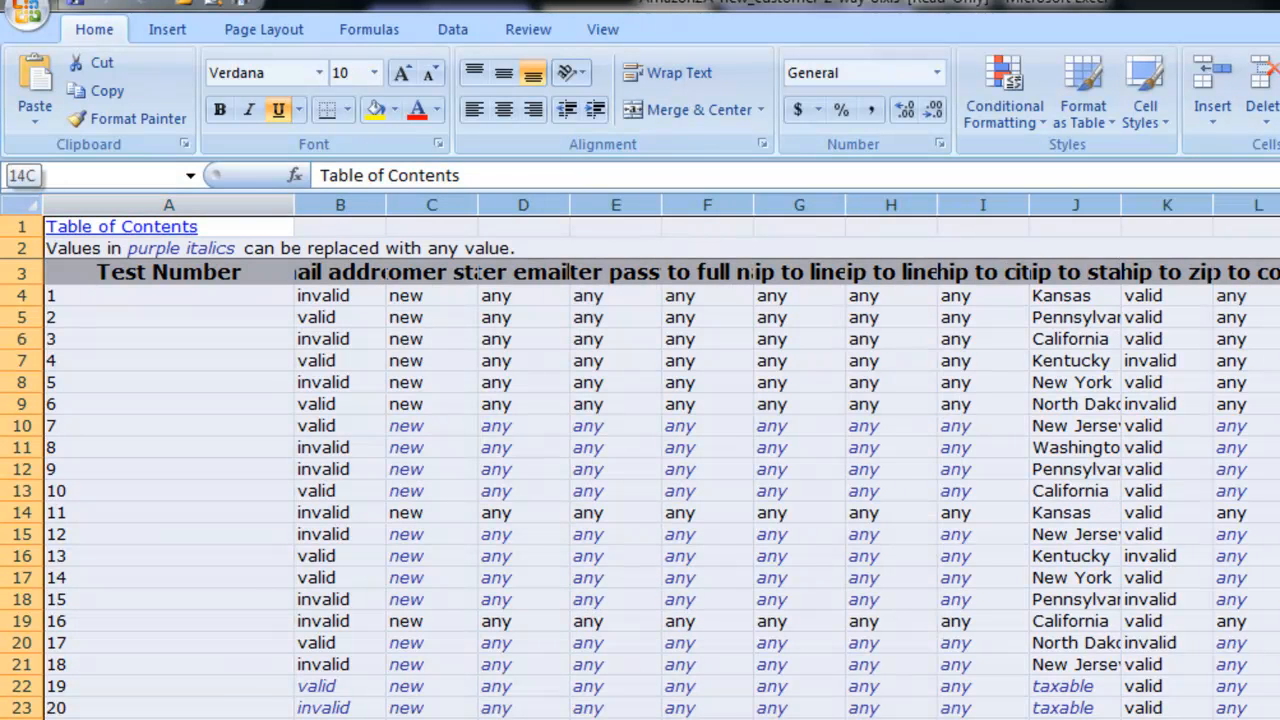
scroll(right, 3)
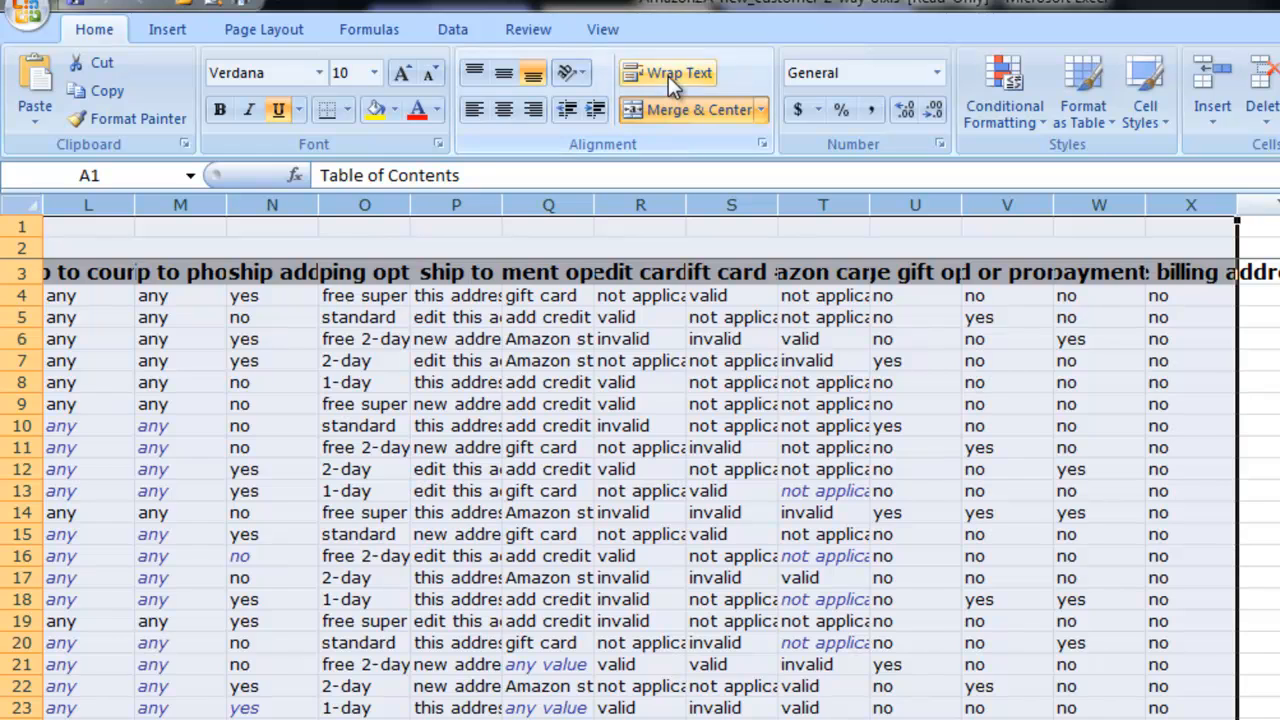
click(668, 72)
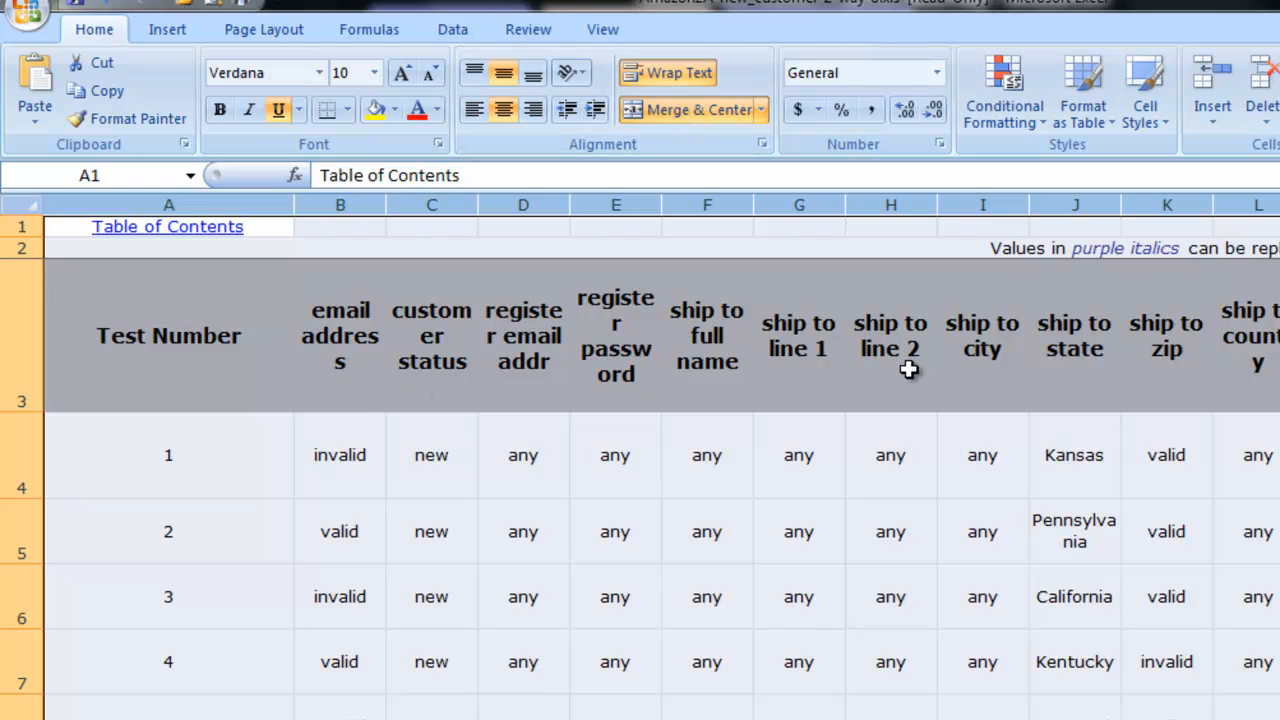
mouse_move(928, 498)
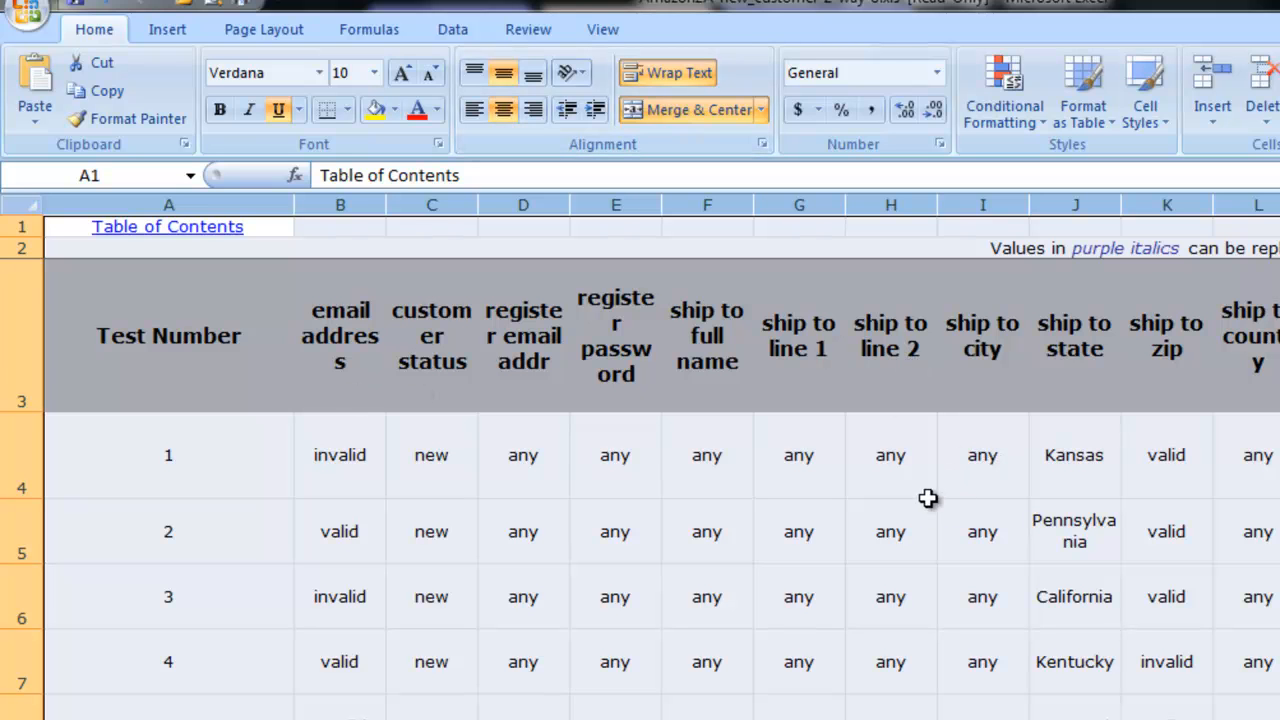
mouse_move(744, 516)
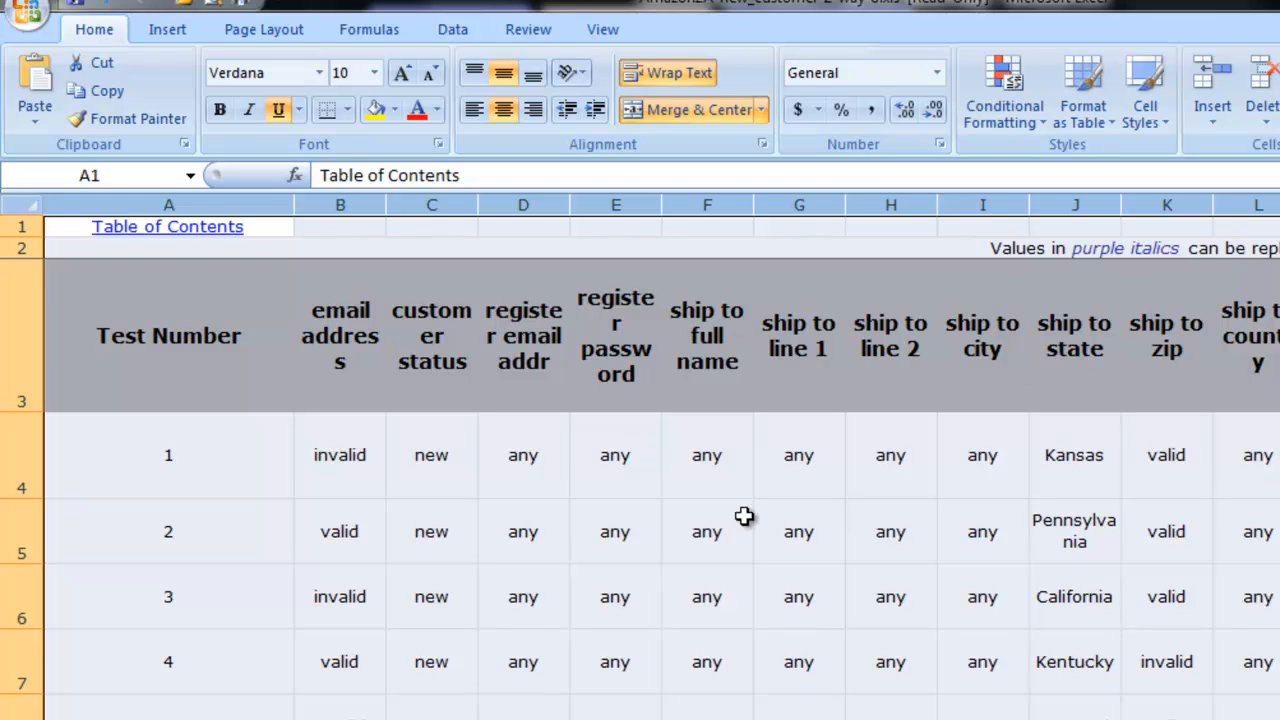
mouse_move(262, 472)
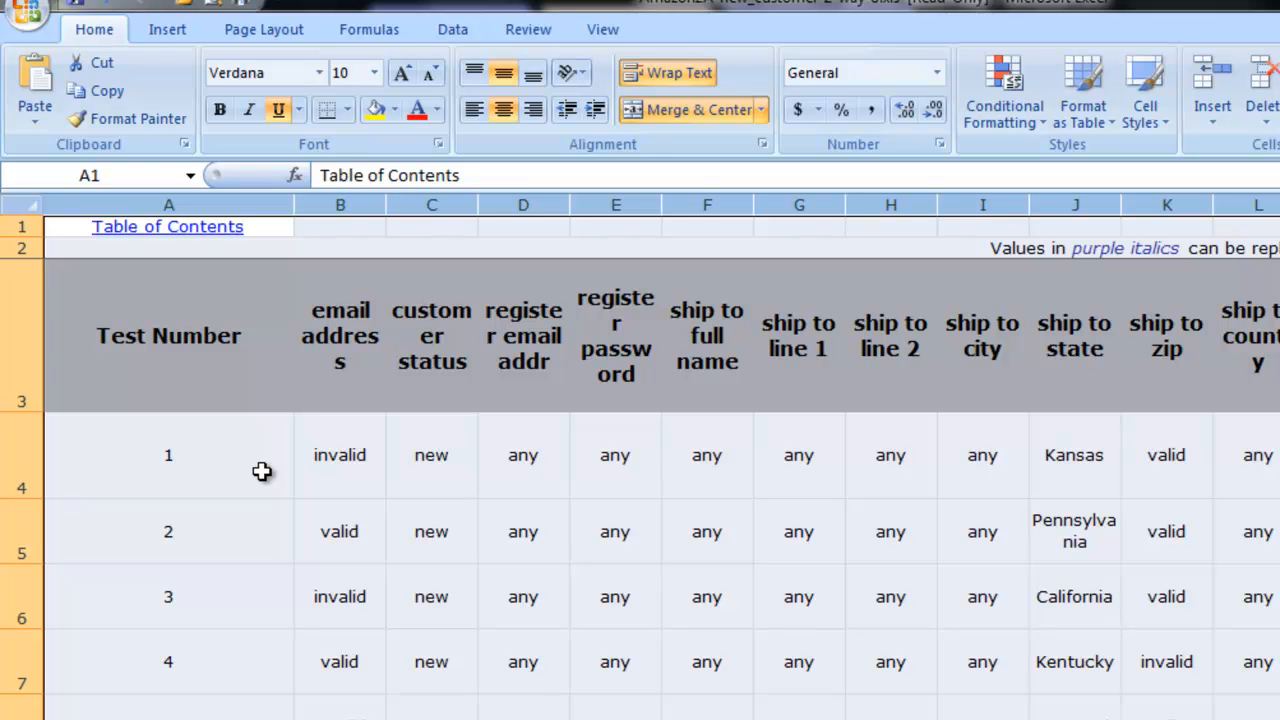
mouse_move(260, 474)
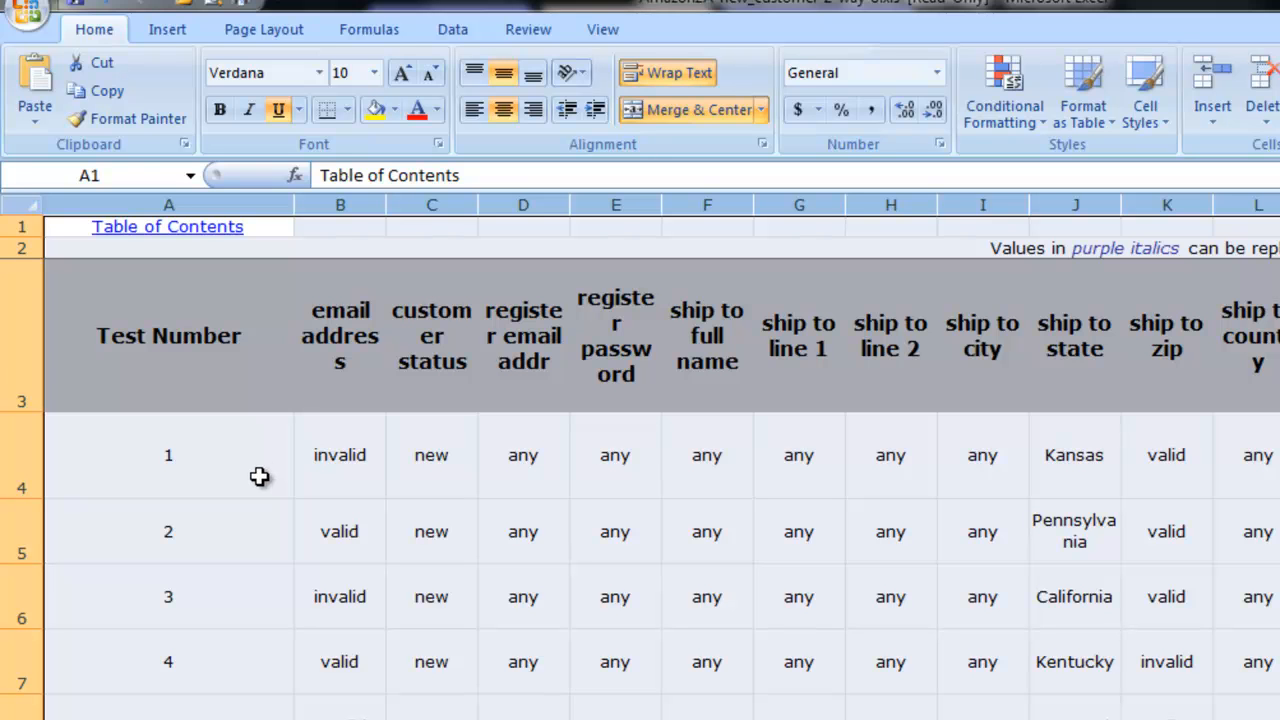
click(168, 456)
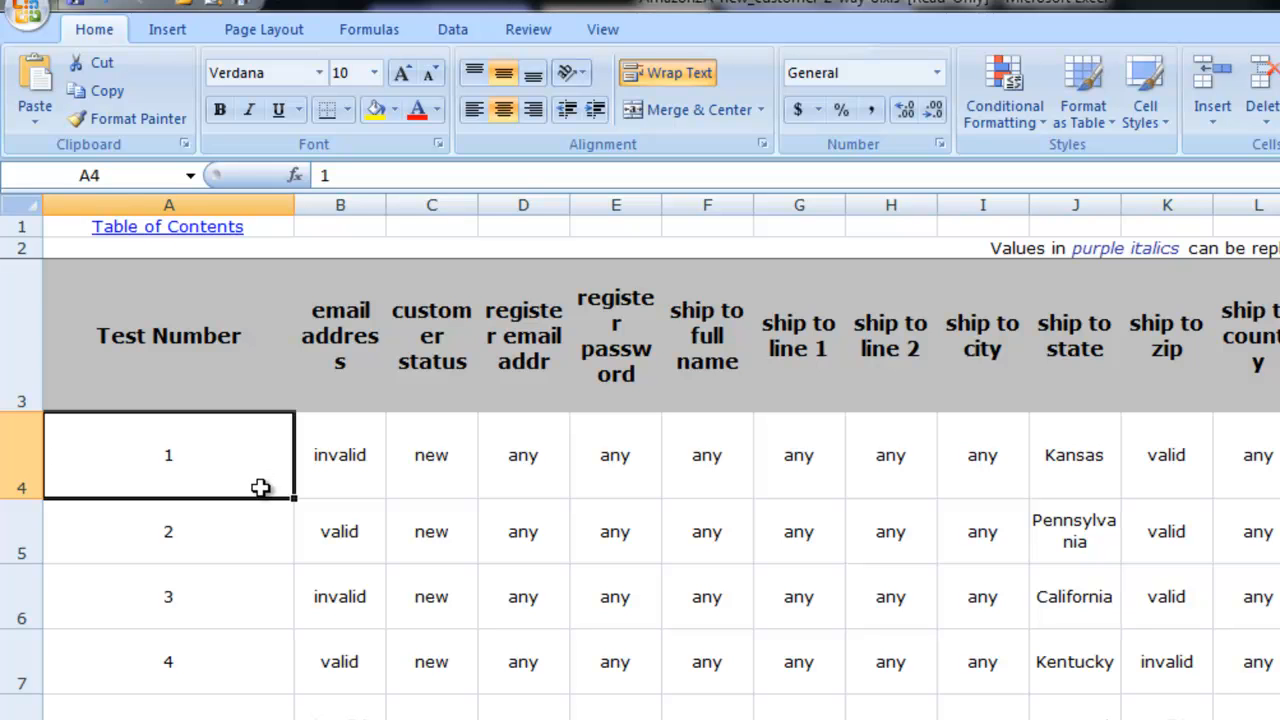
mouse_move(252, 476)
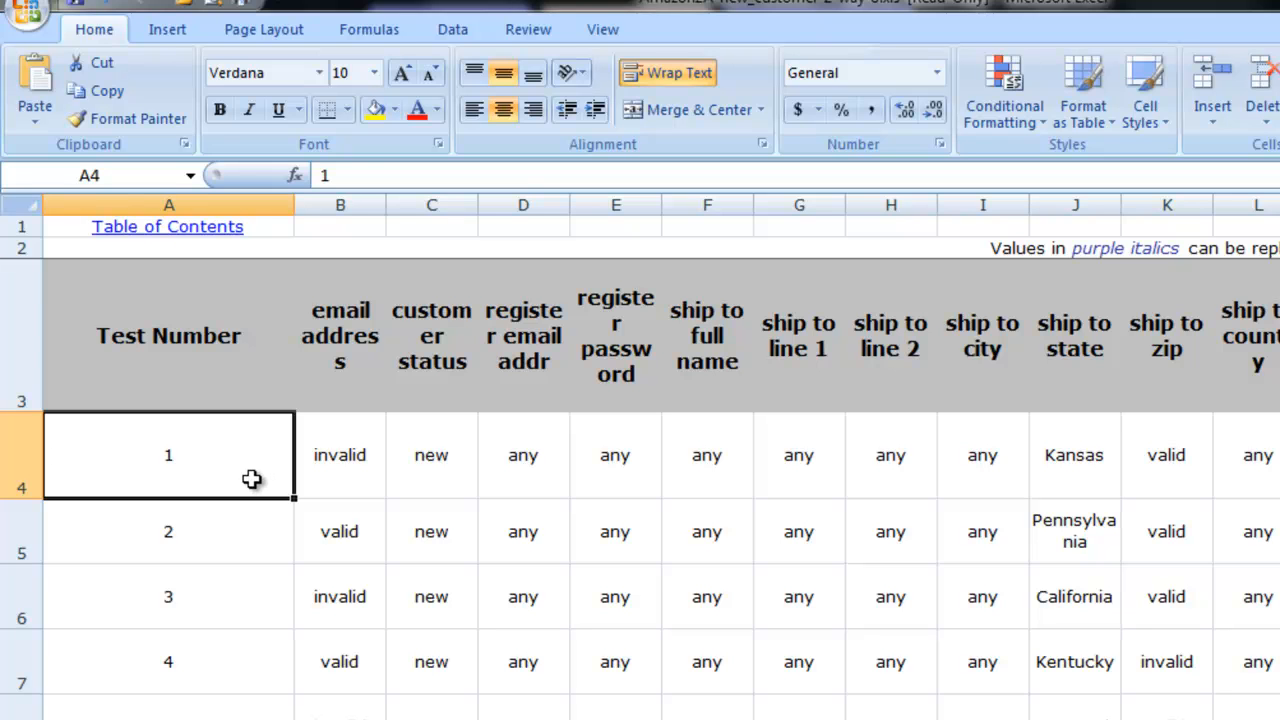
click(340, 456)
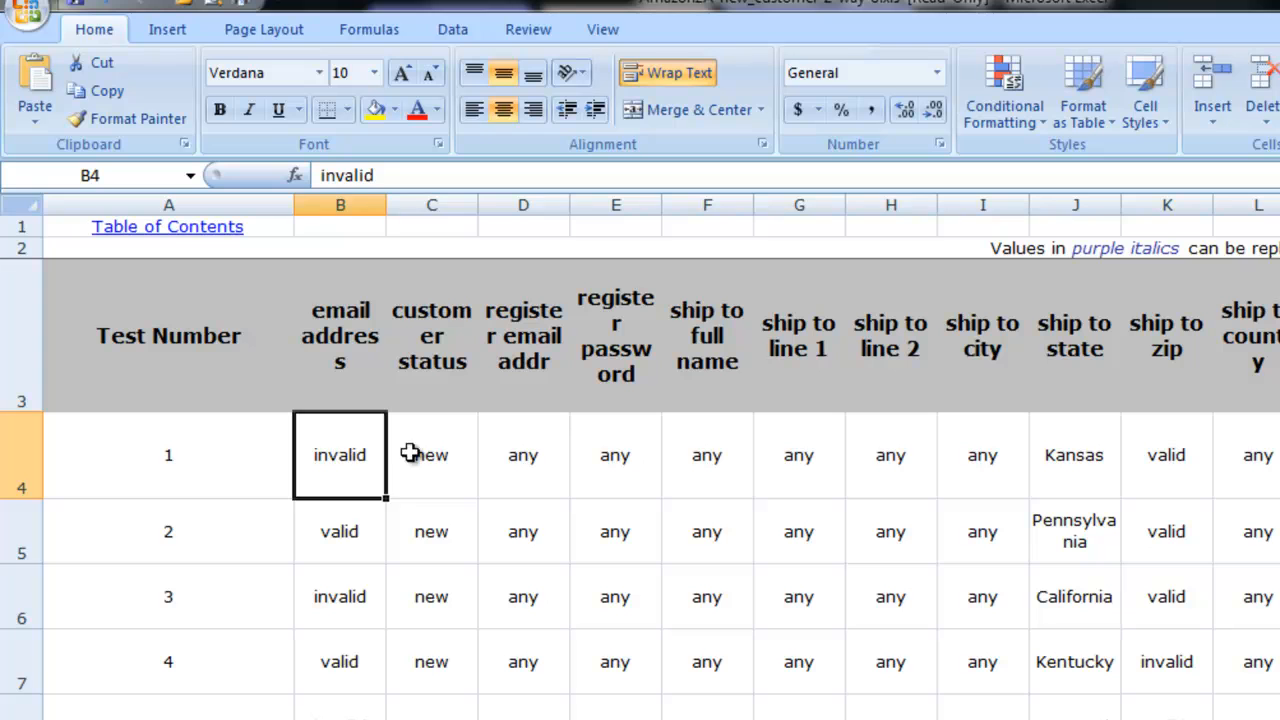
click(524, 456)
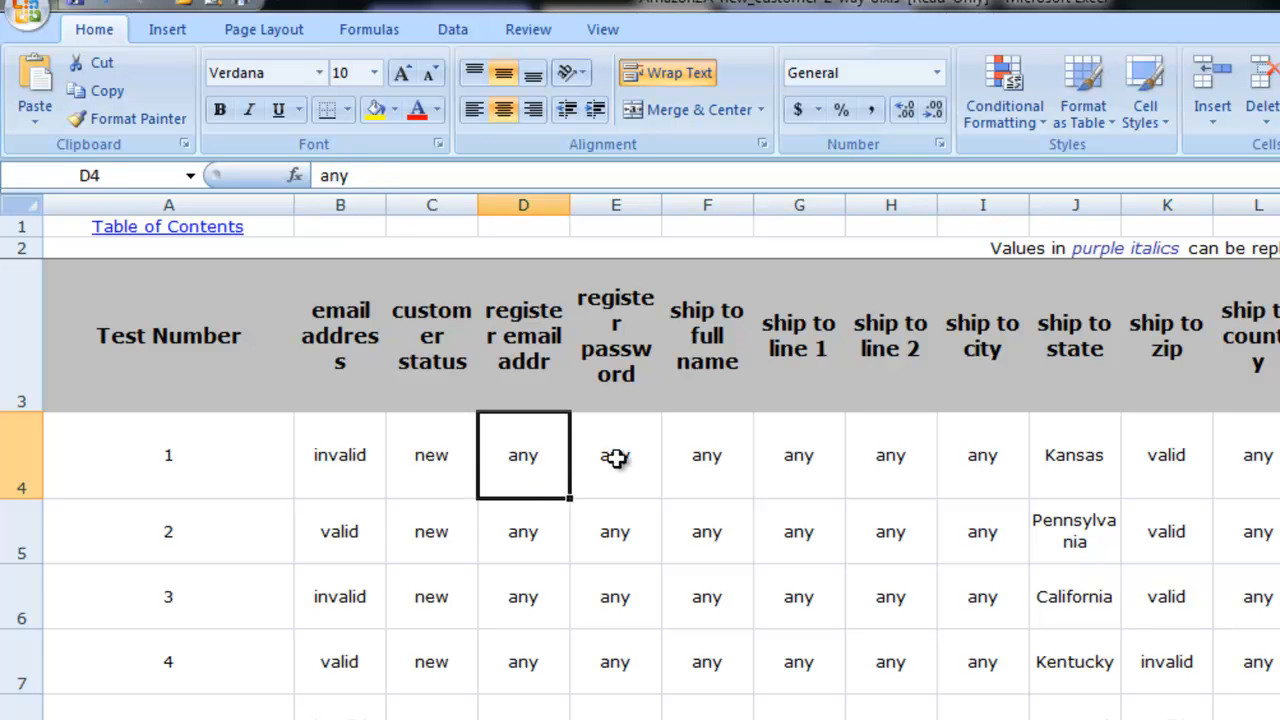
click(798, 456)
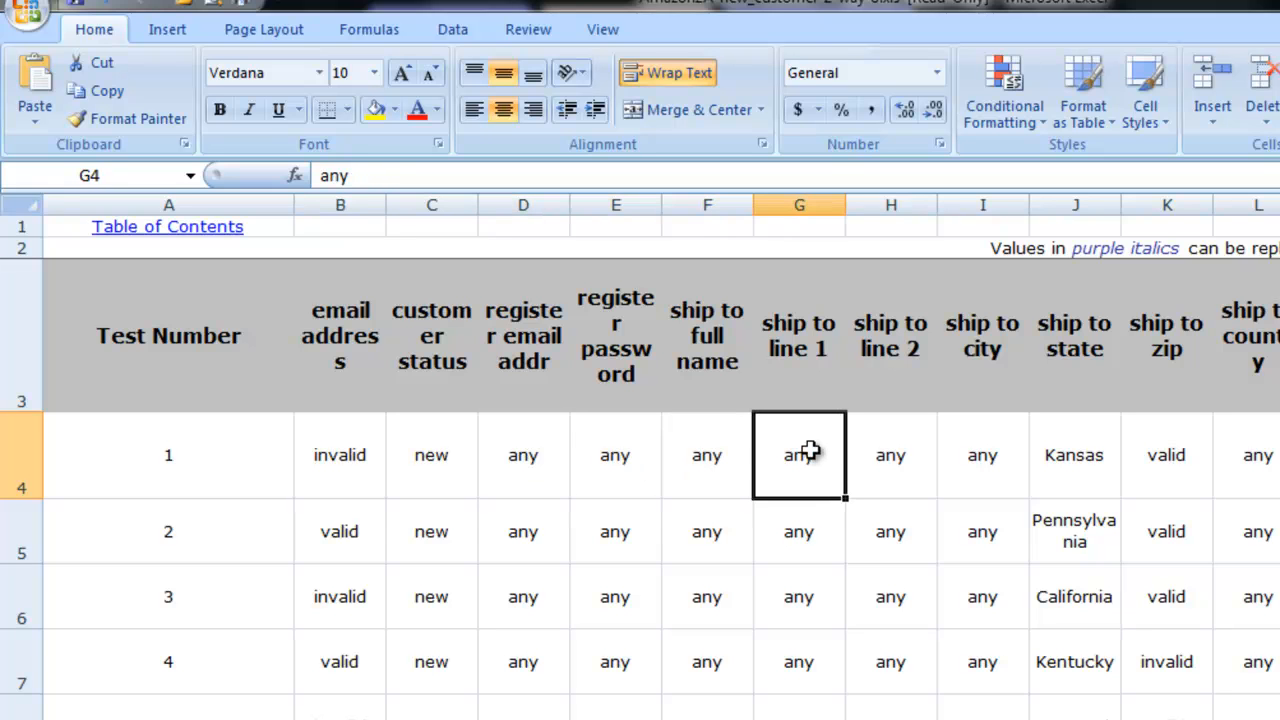
click(982, 456)
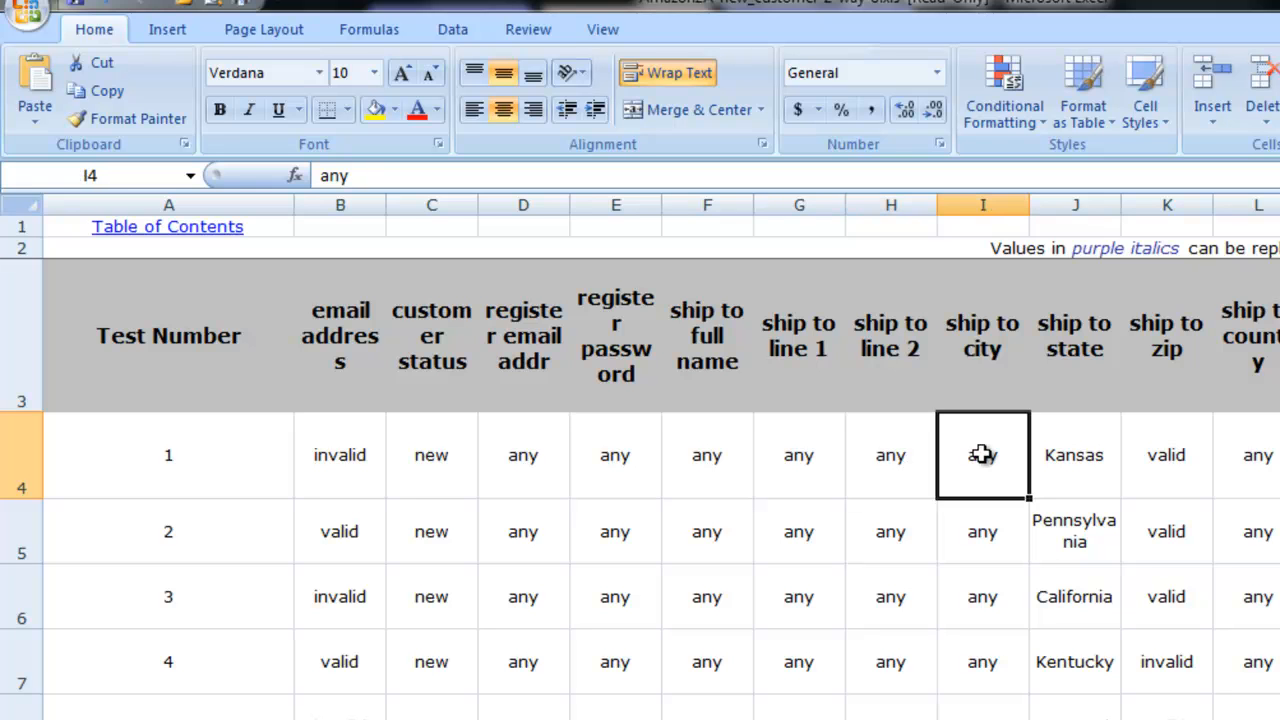
click(1074, 456)
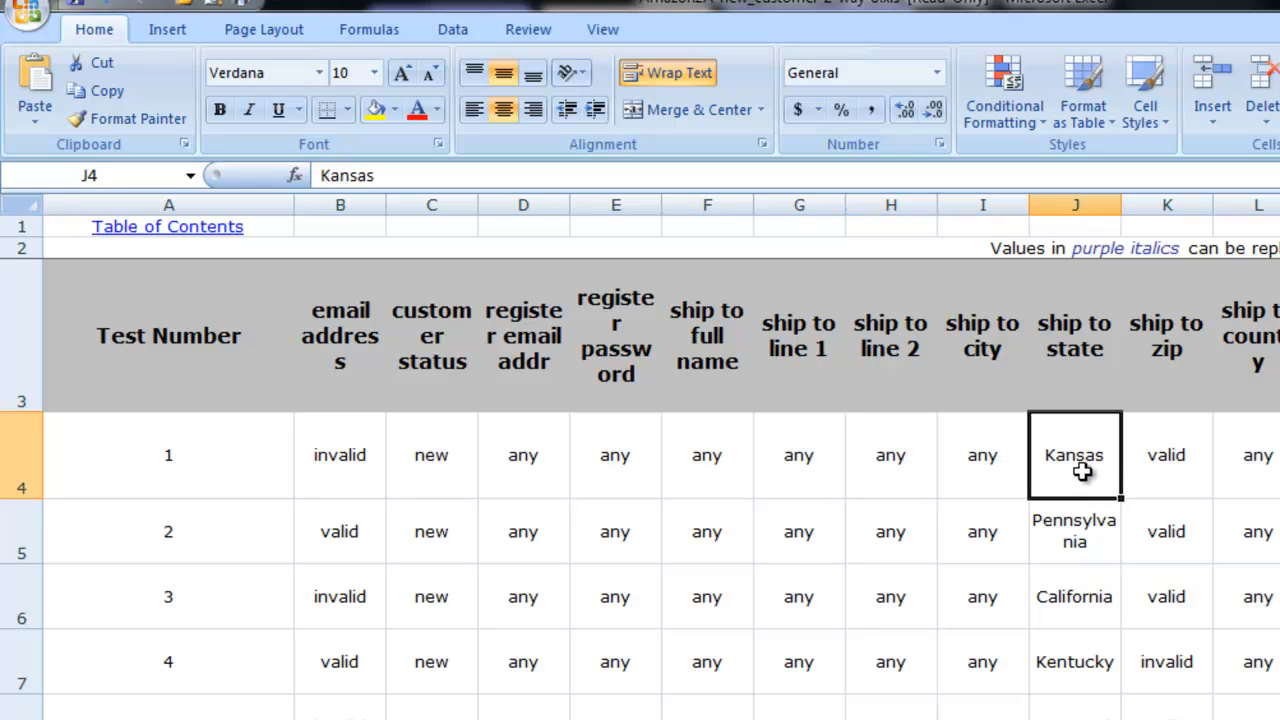
mouse_move(1074, 476)
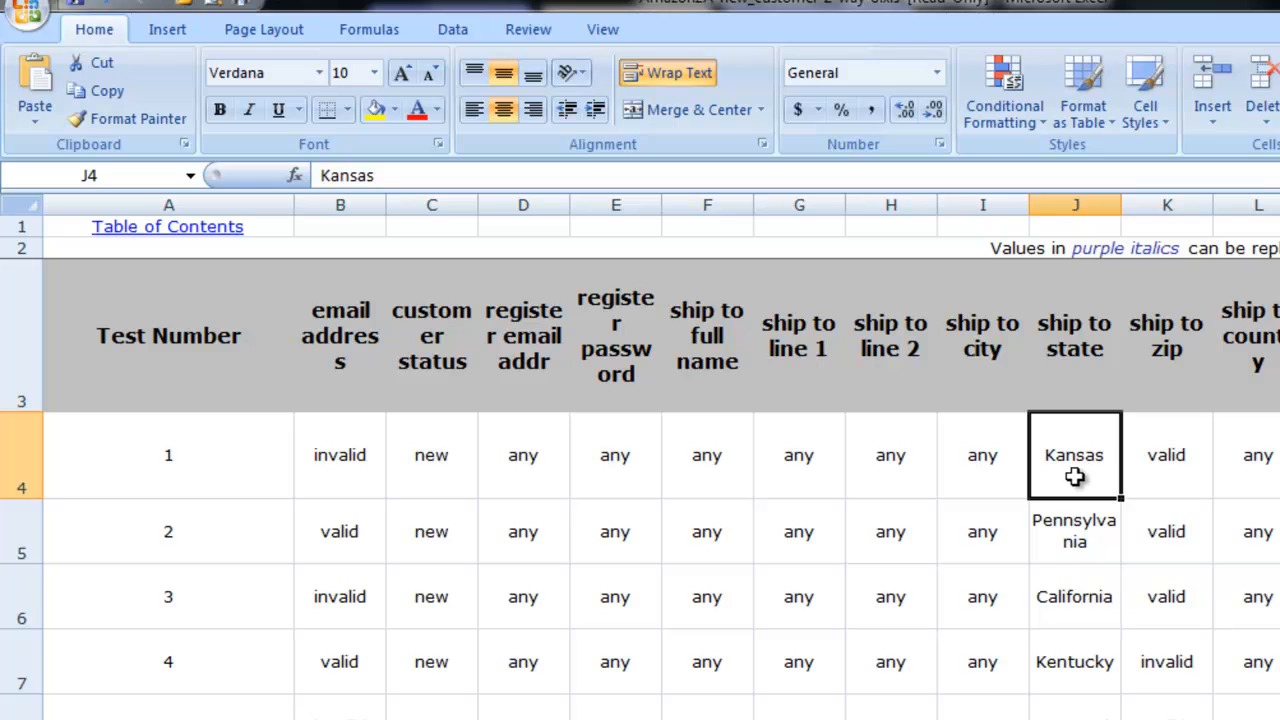
click(1074, 532)
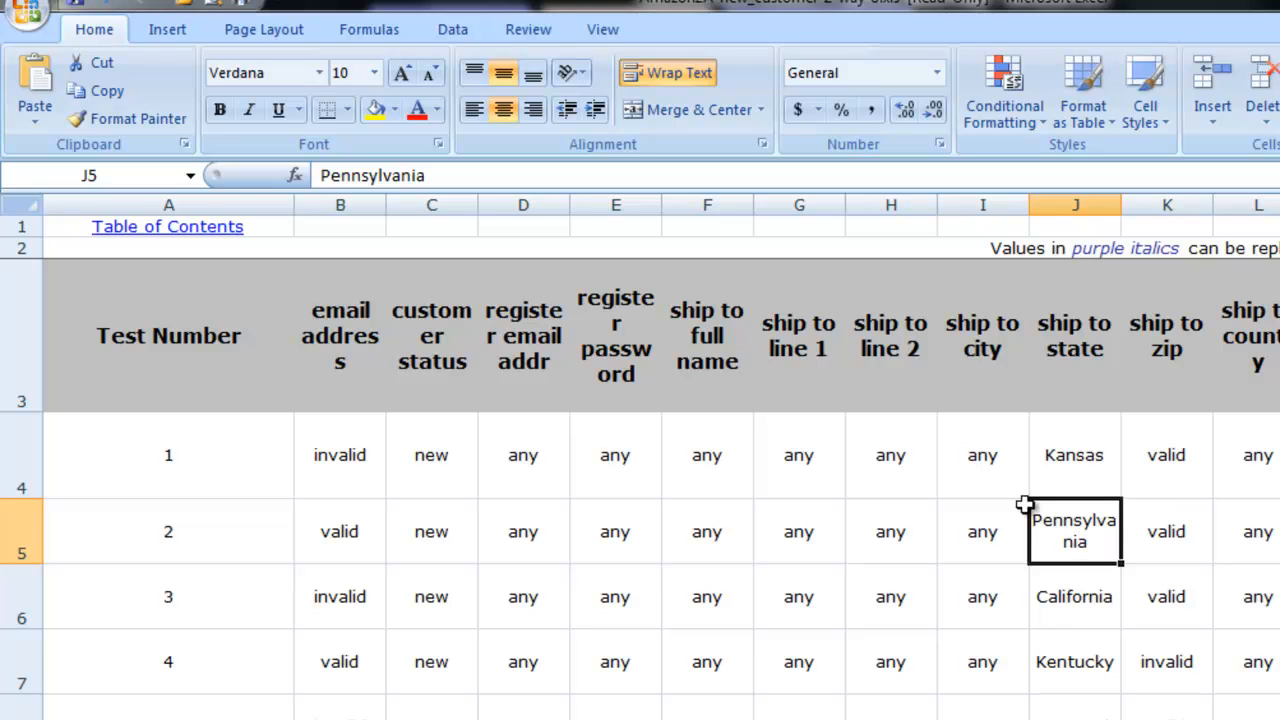
mouse_move(1112, 548)
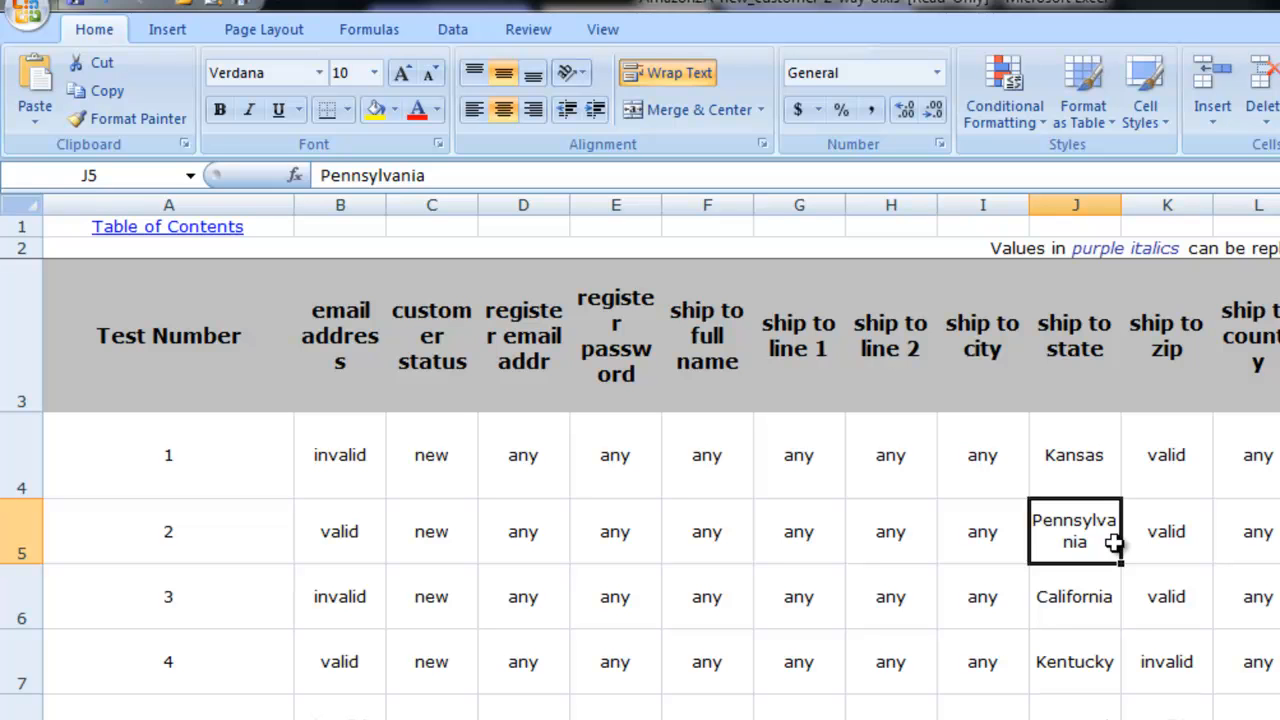
mouse_move(1114, 546)
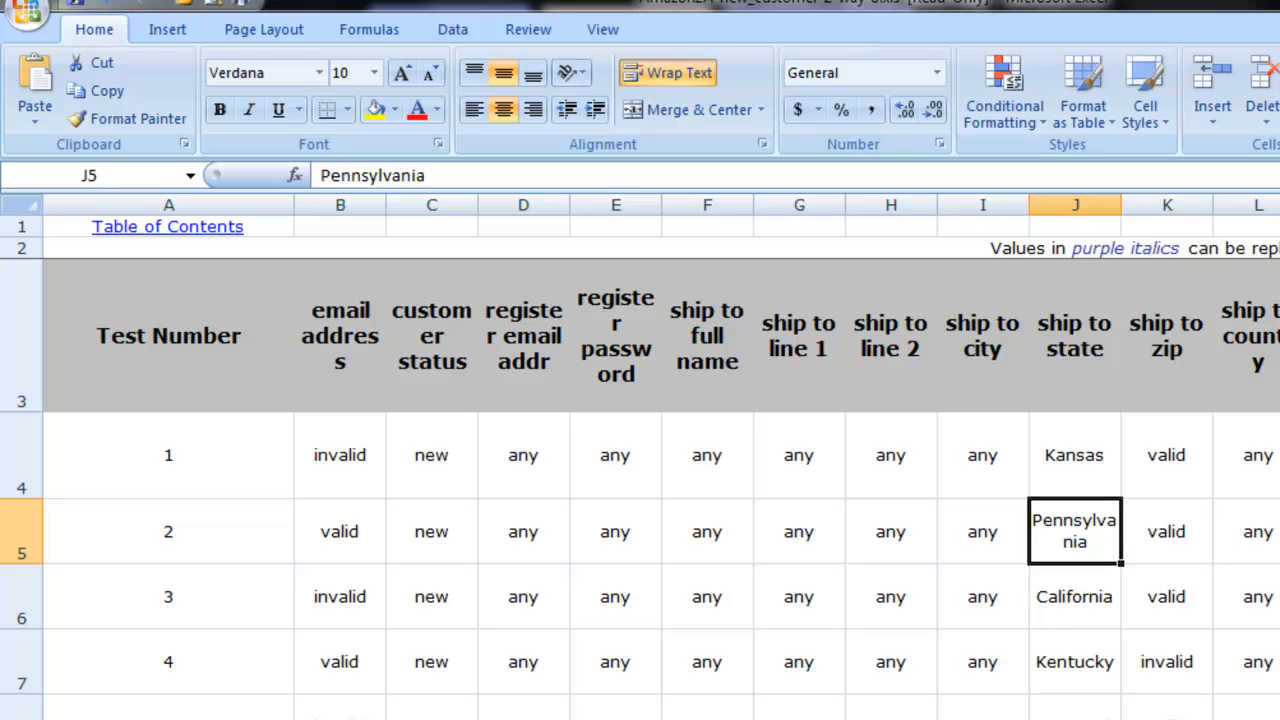